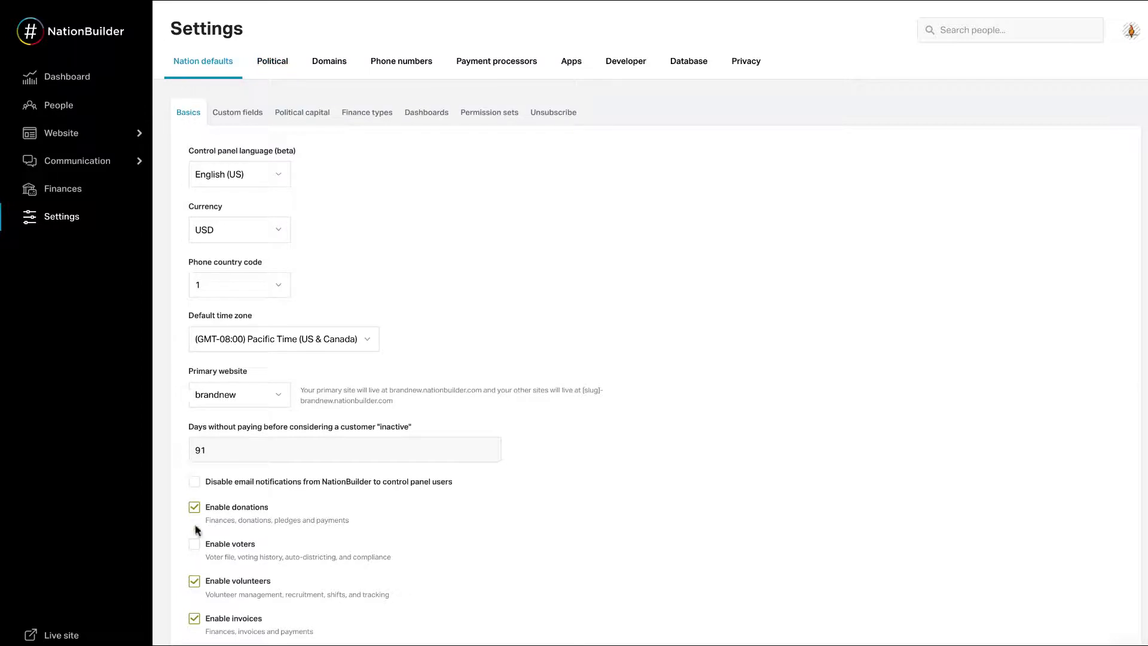
Enable voters in the nation's basic settings and move on to the elections form.
click(194, 543)
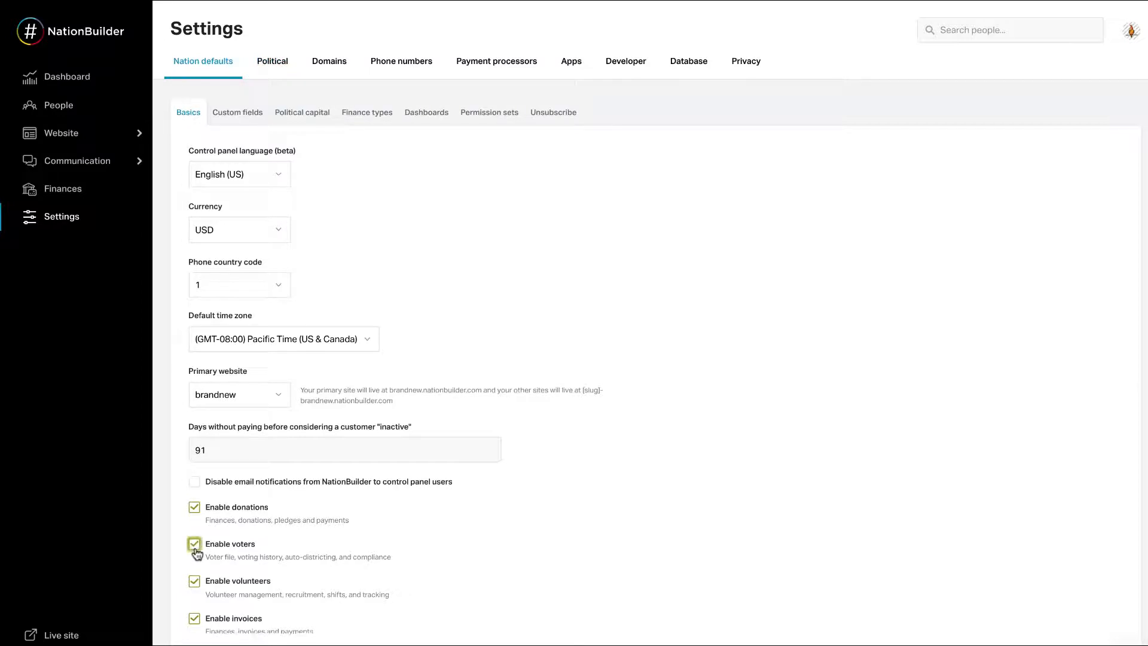
scroll(down, 3)
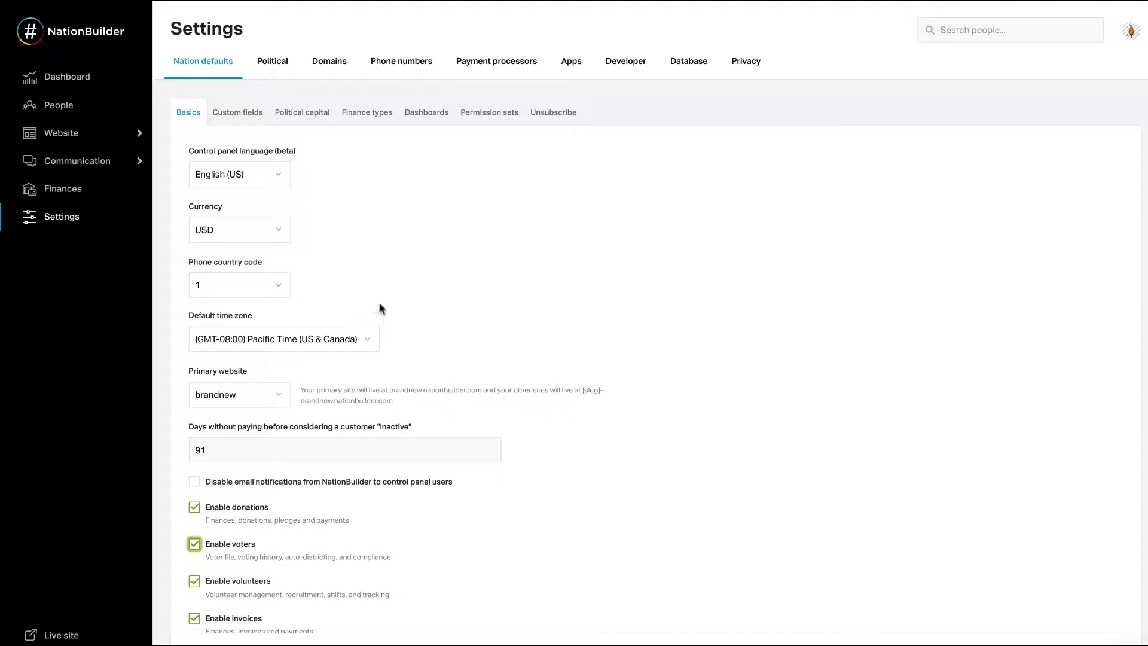
mouse_move(1109, 134)
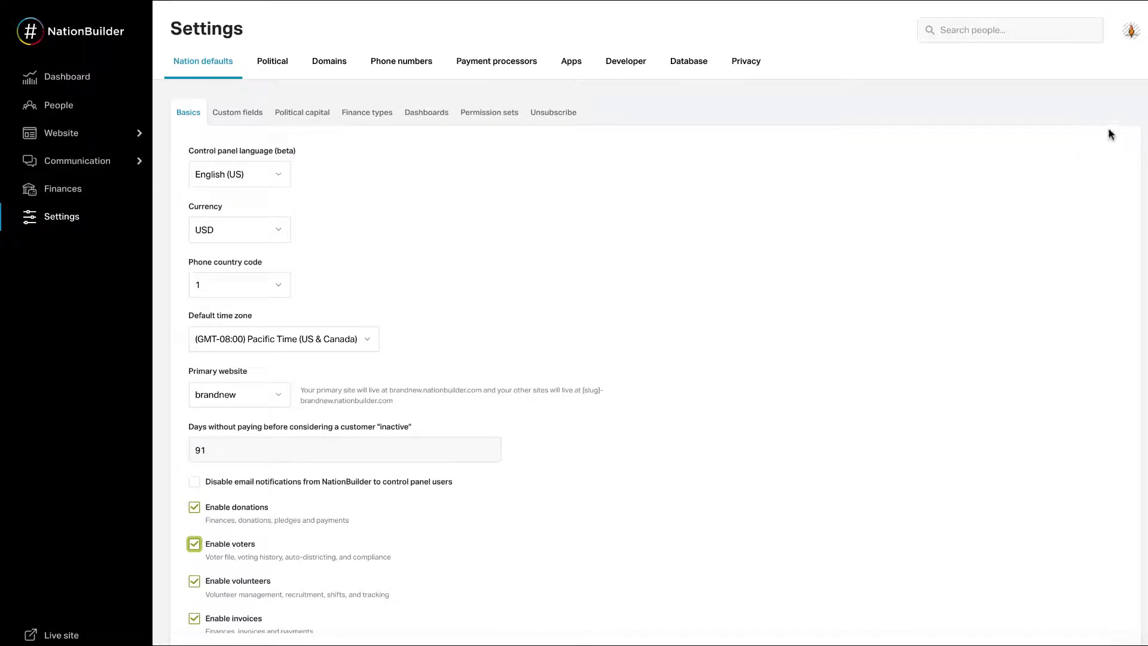
click(1132, 30)
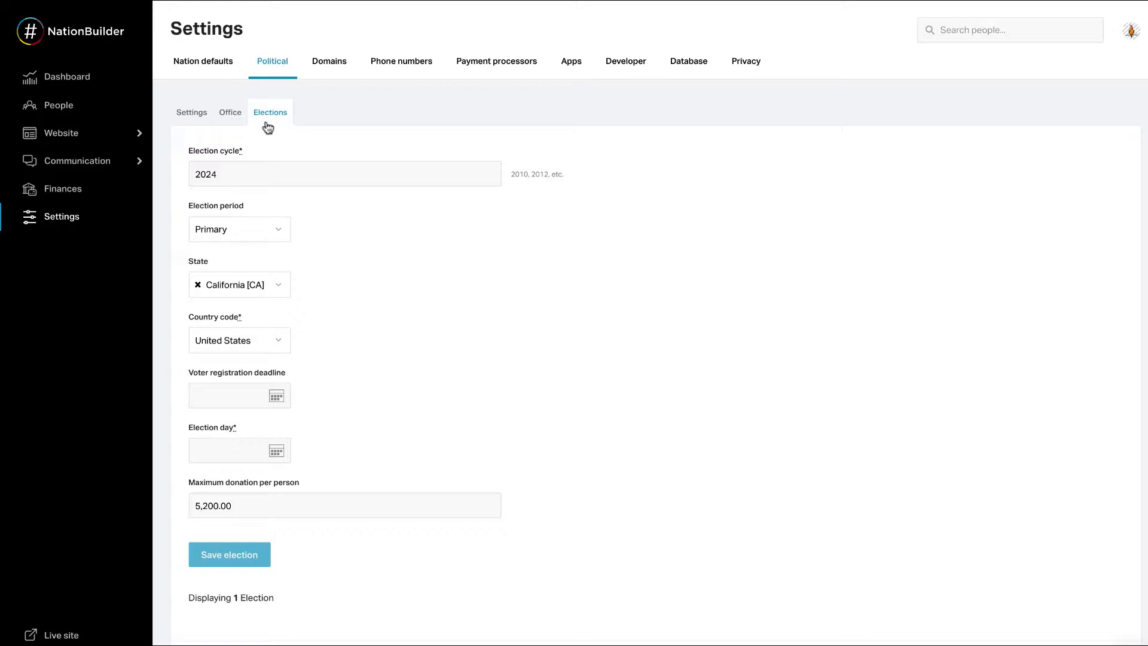
mouse_move(295, 139)
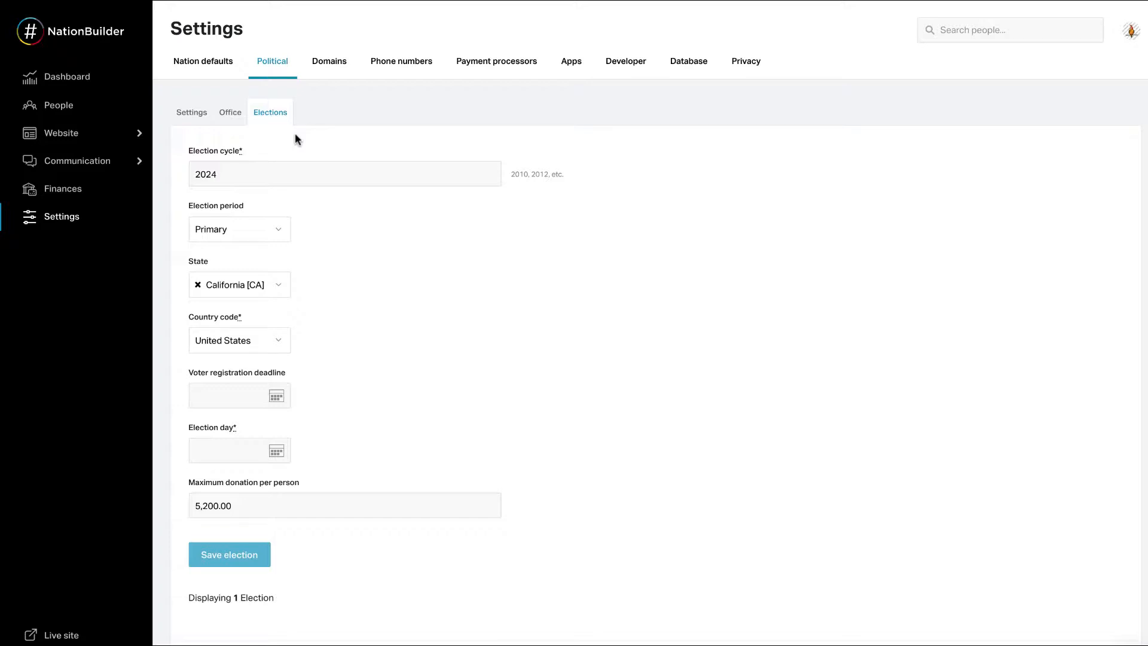
mouse_move(294, 142)
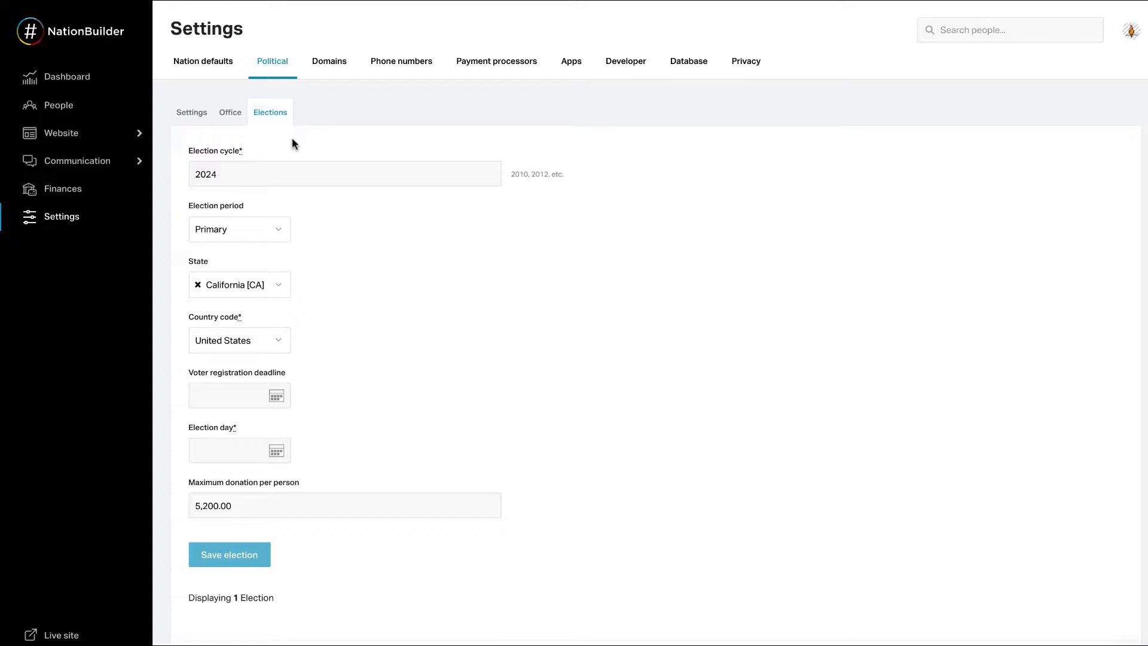
click(345, 174)
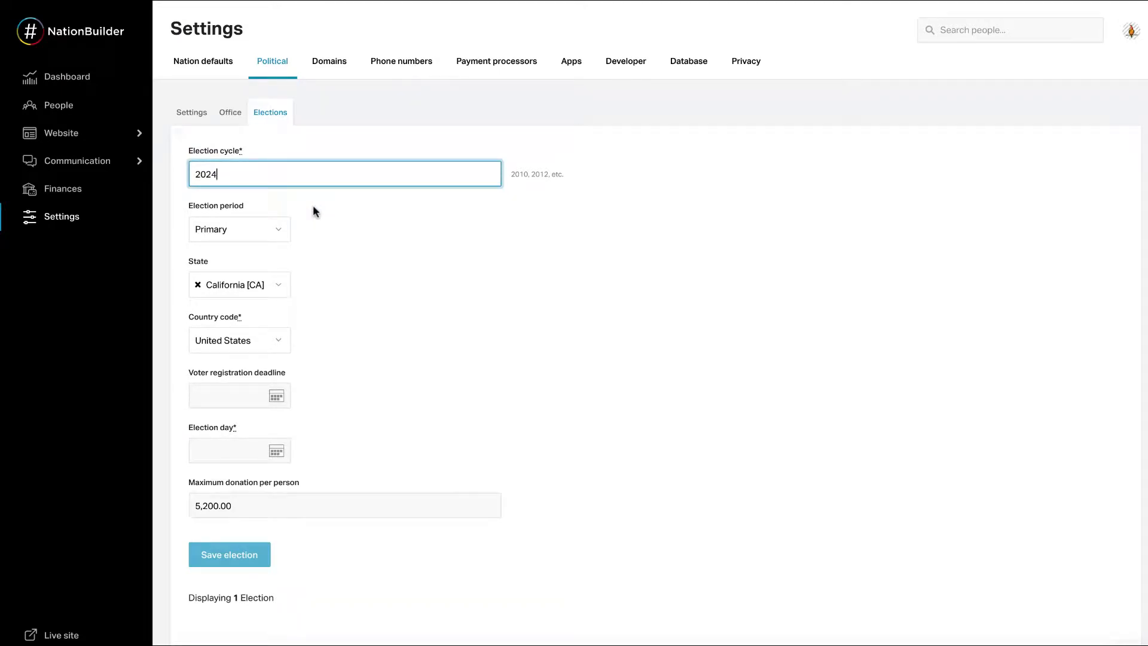
mouse_move(214, 243)
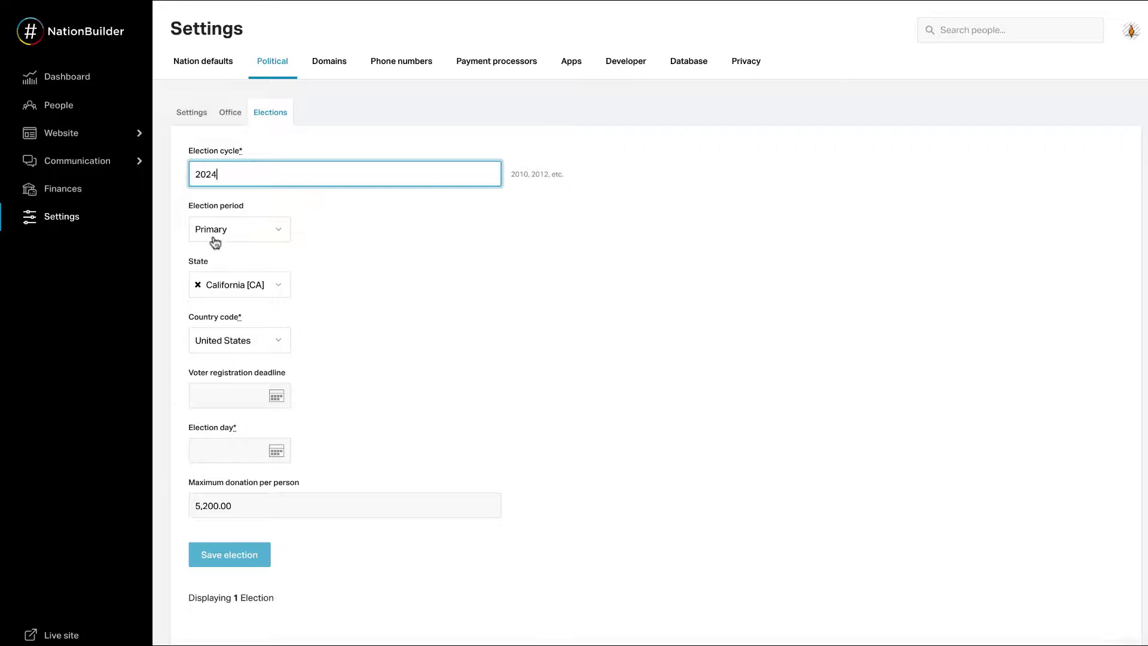
click(239, 229)
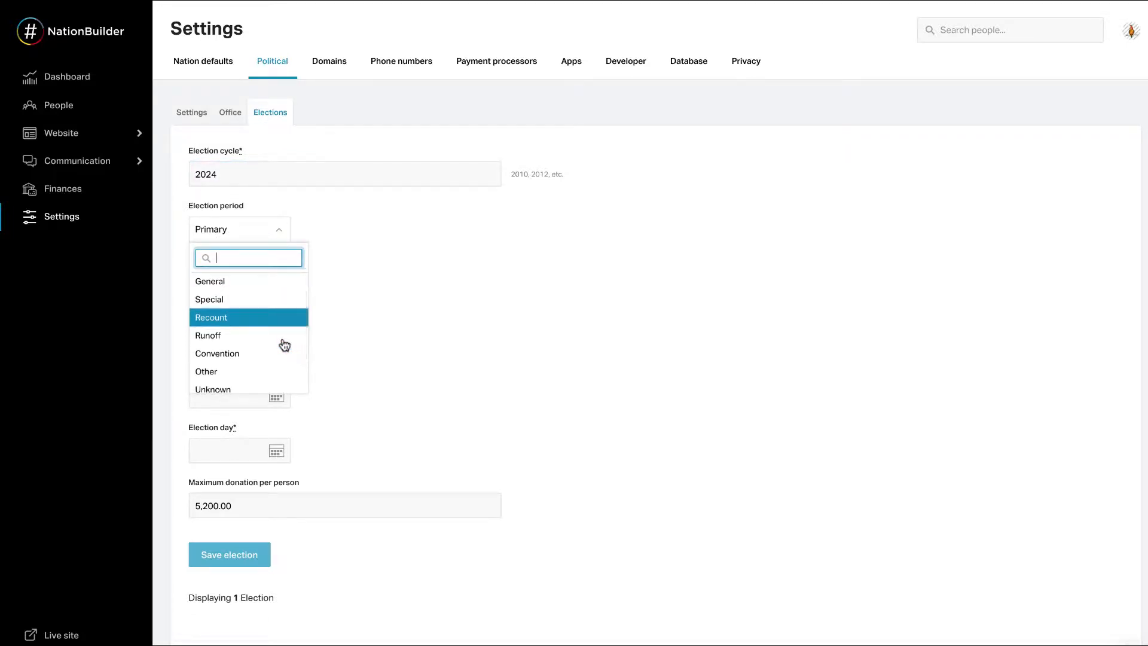
click(239, 229)
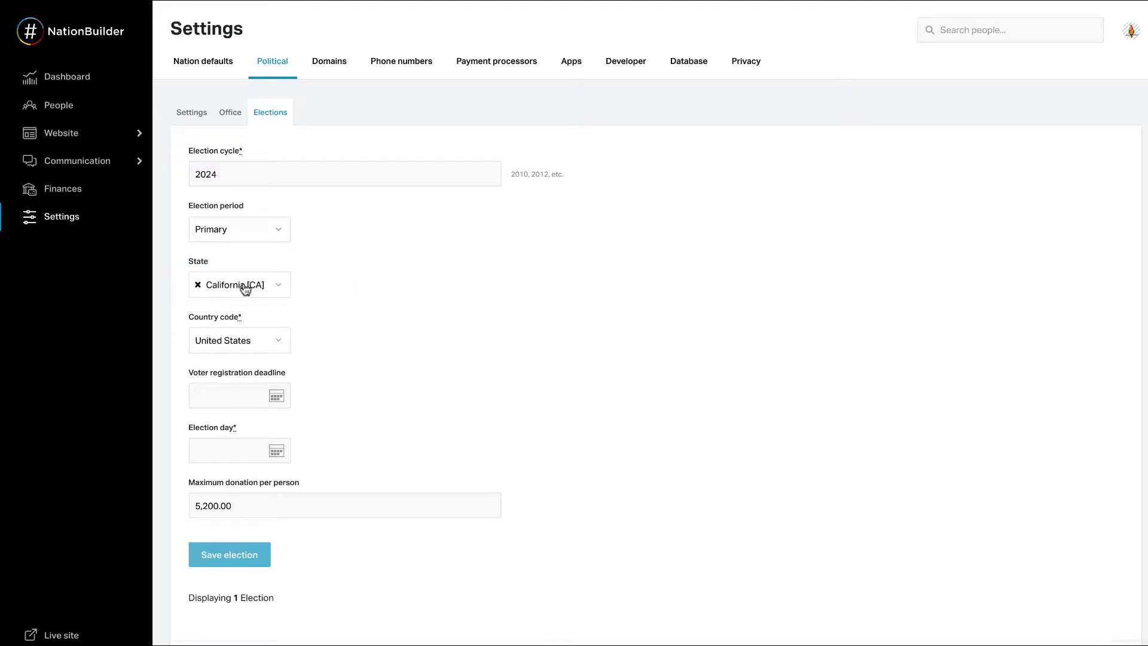
Set registration deadline 2020-08-07 and election day 2024-08-16, then save the election.
click(235, 396)
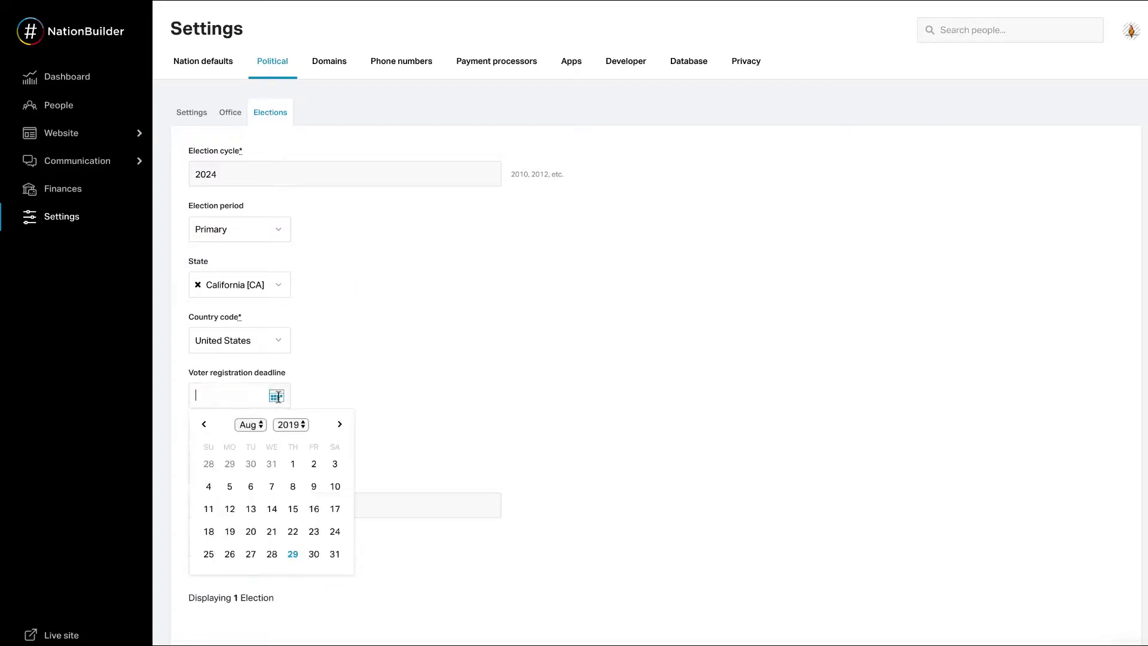
click(289, 424)
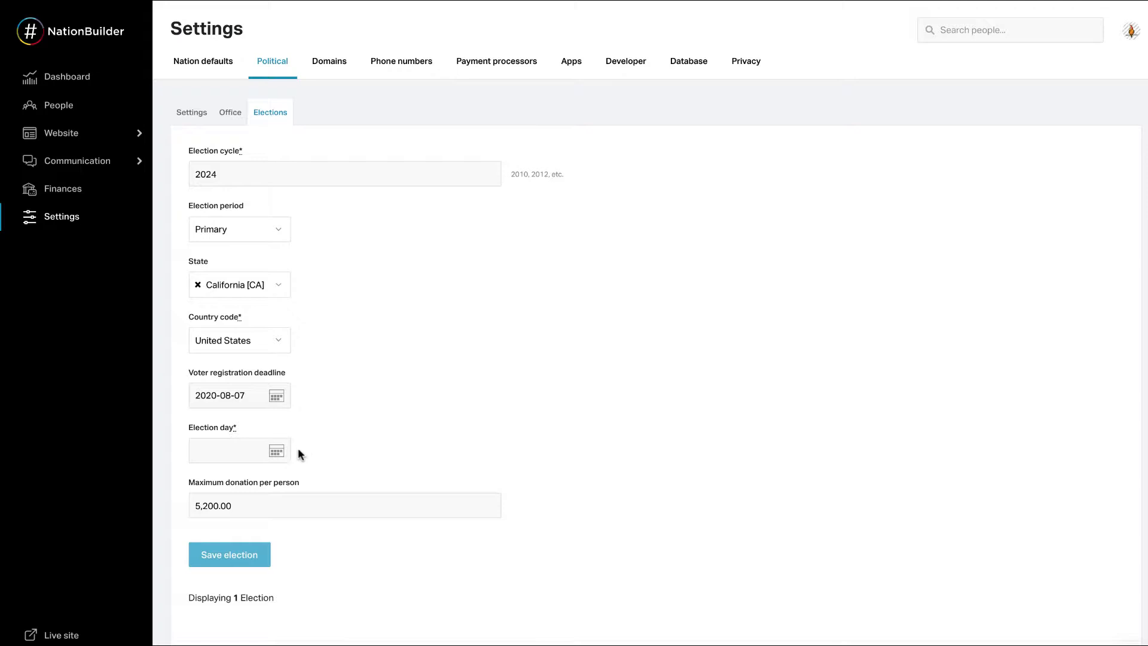
click(276, 451)
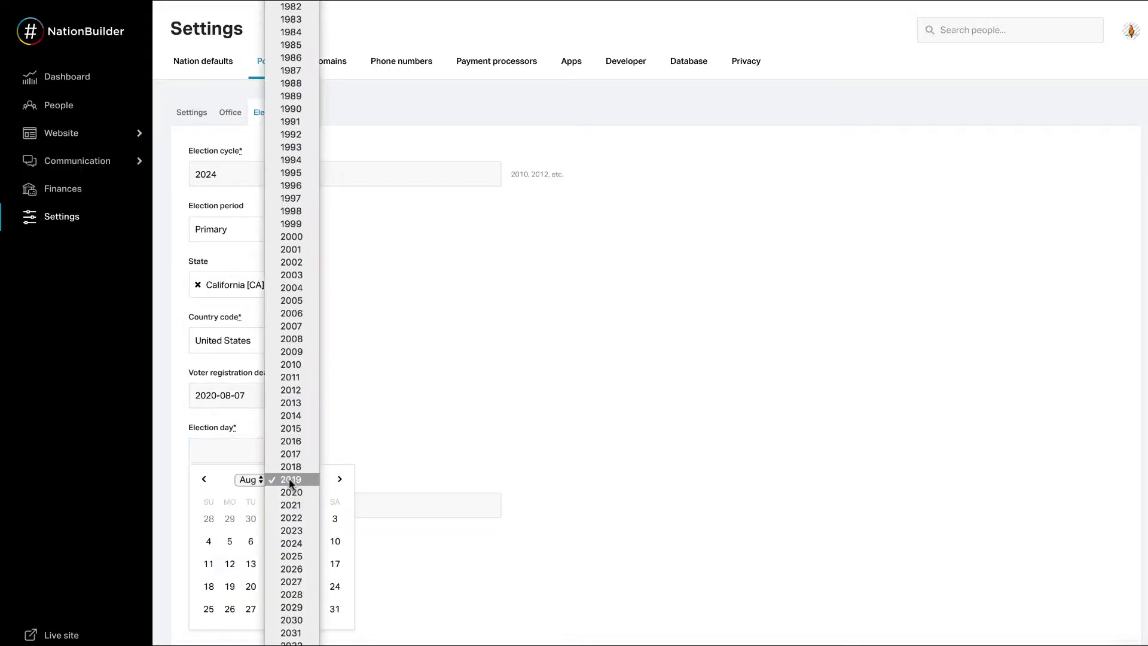
click(290, 543)
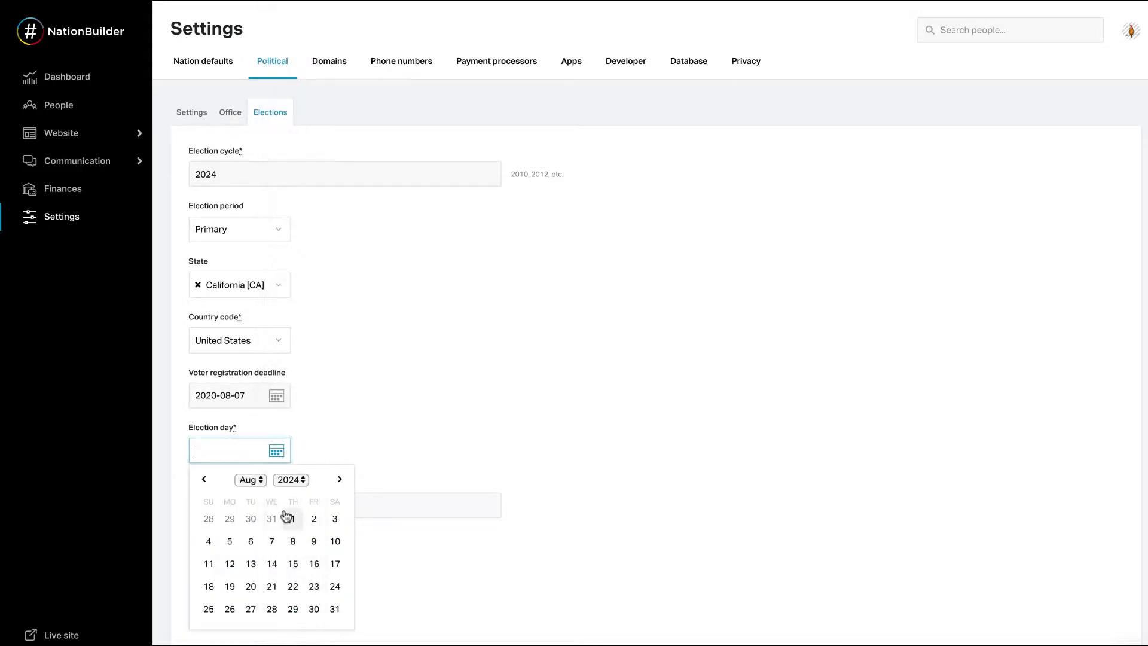
click(314, 563)
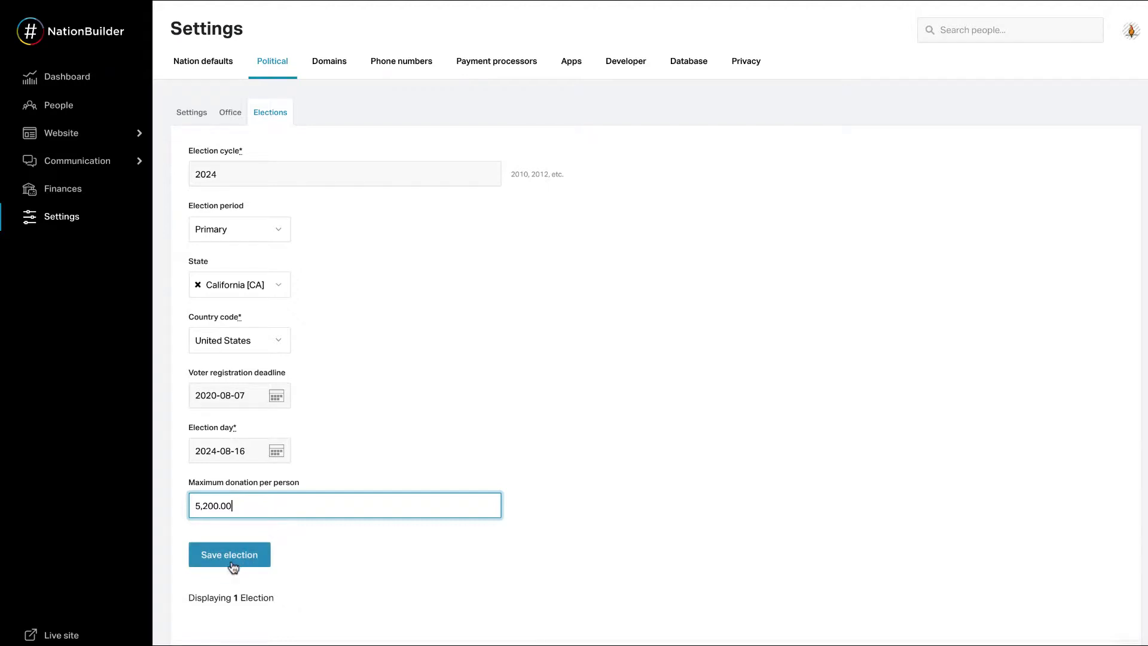
click(229, 554)
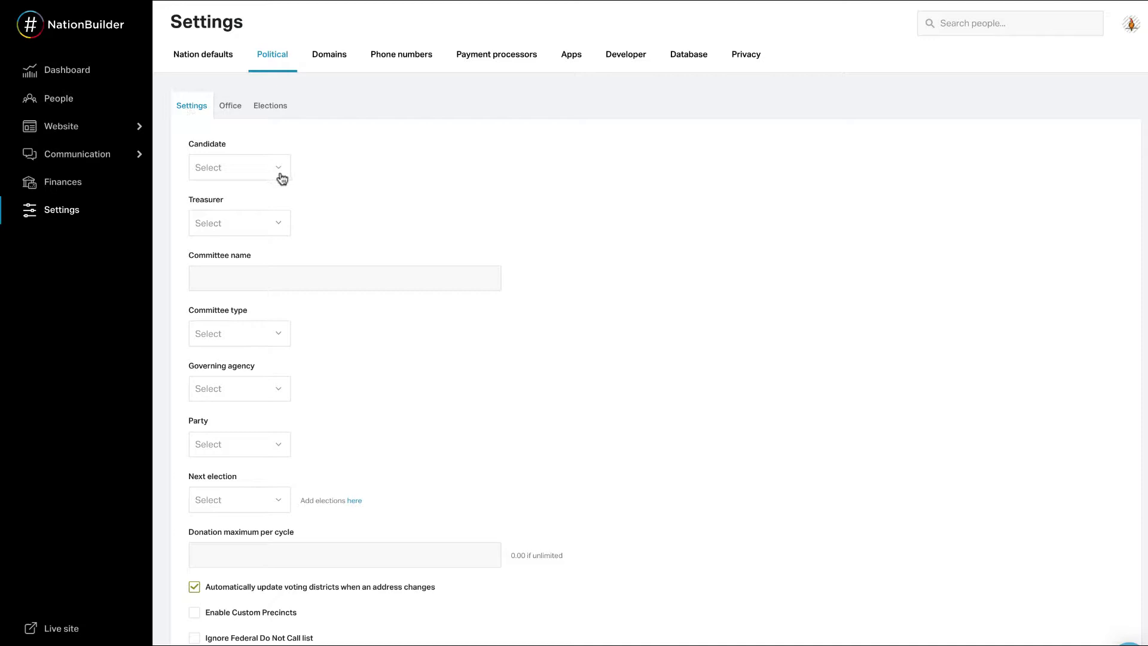
click(240, 168)
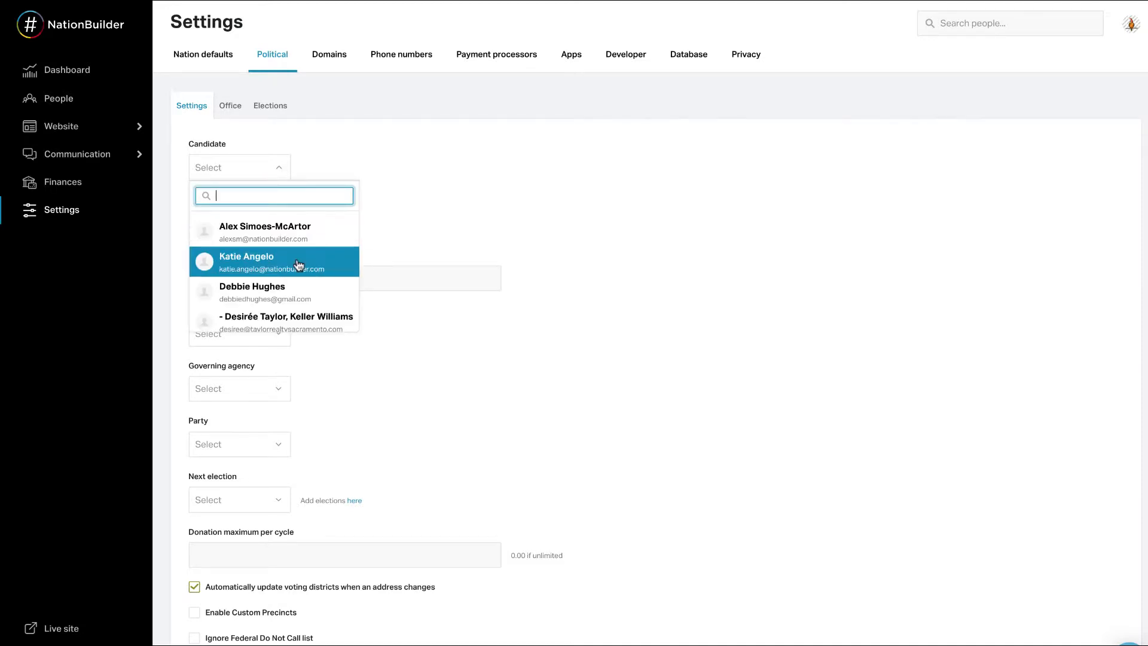
click(272, 262)
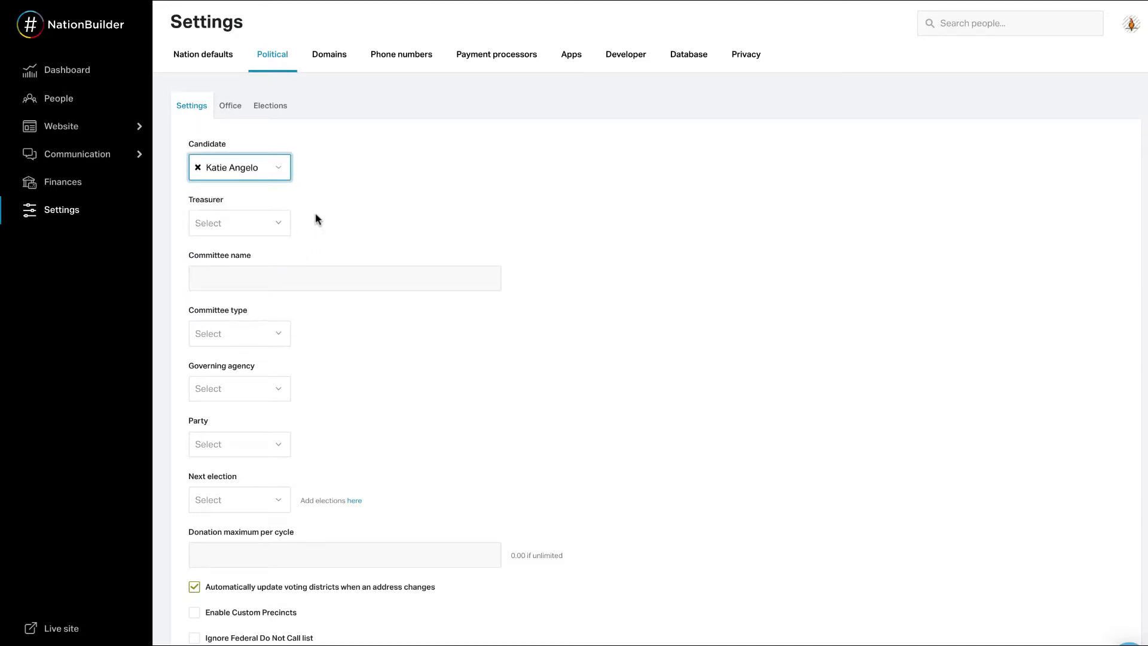
mouse_move(345, 419)
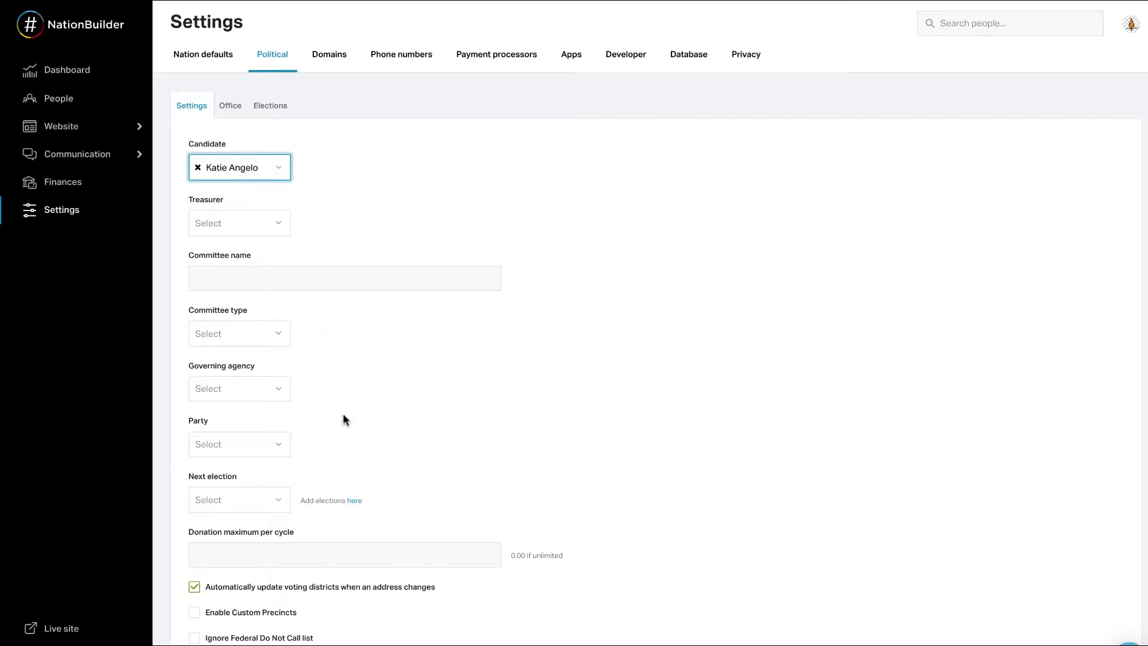
click(240, 444)
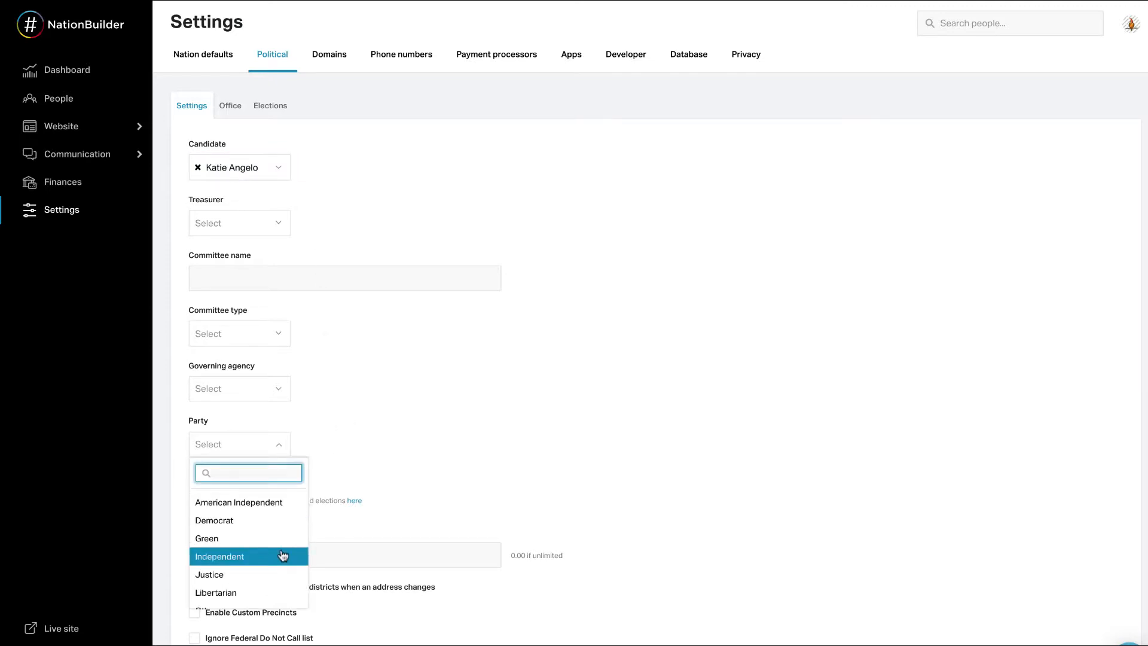
click(219, 556)
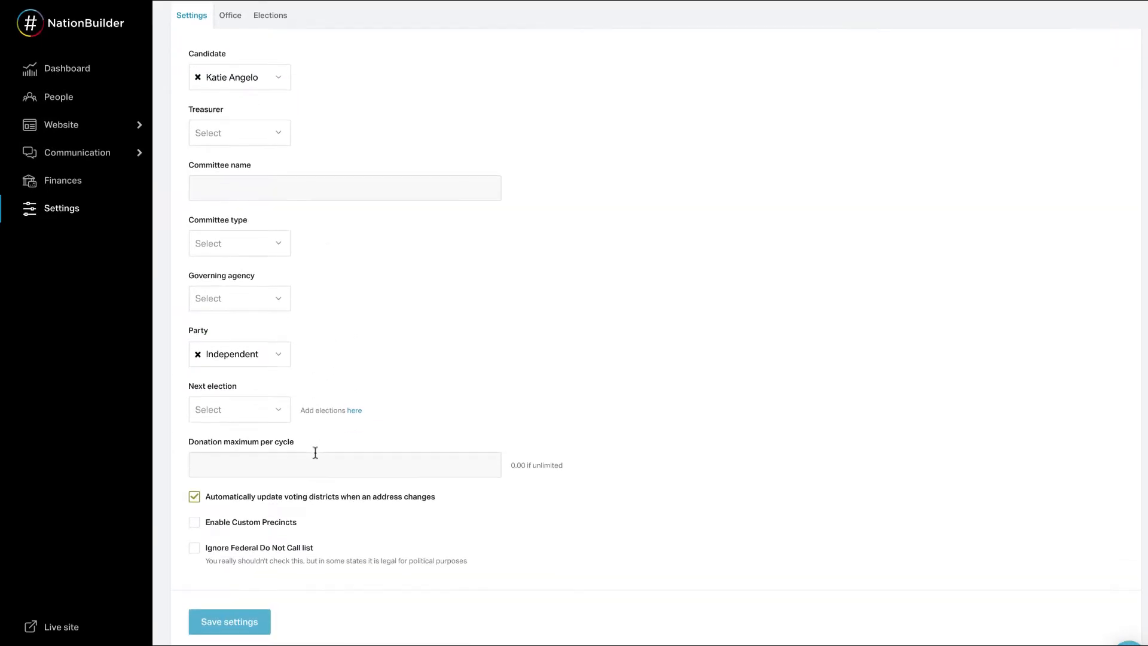
Select the California 2024-08-16 Primary as the next election.
click(240, 409)
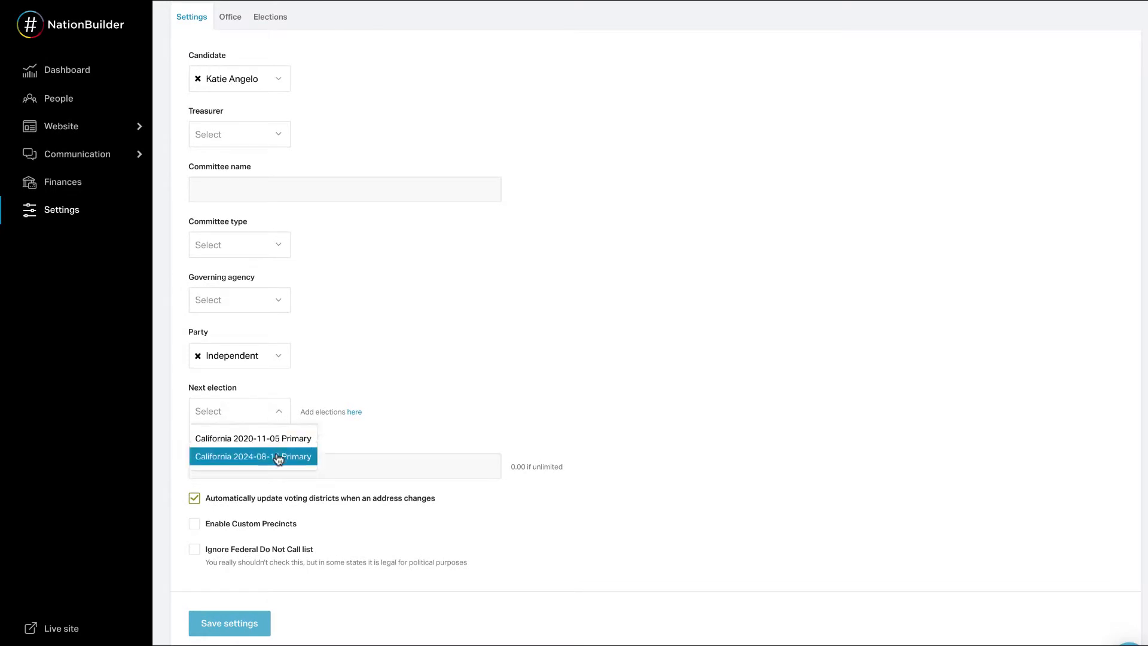
click(252, 455)
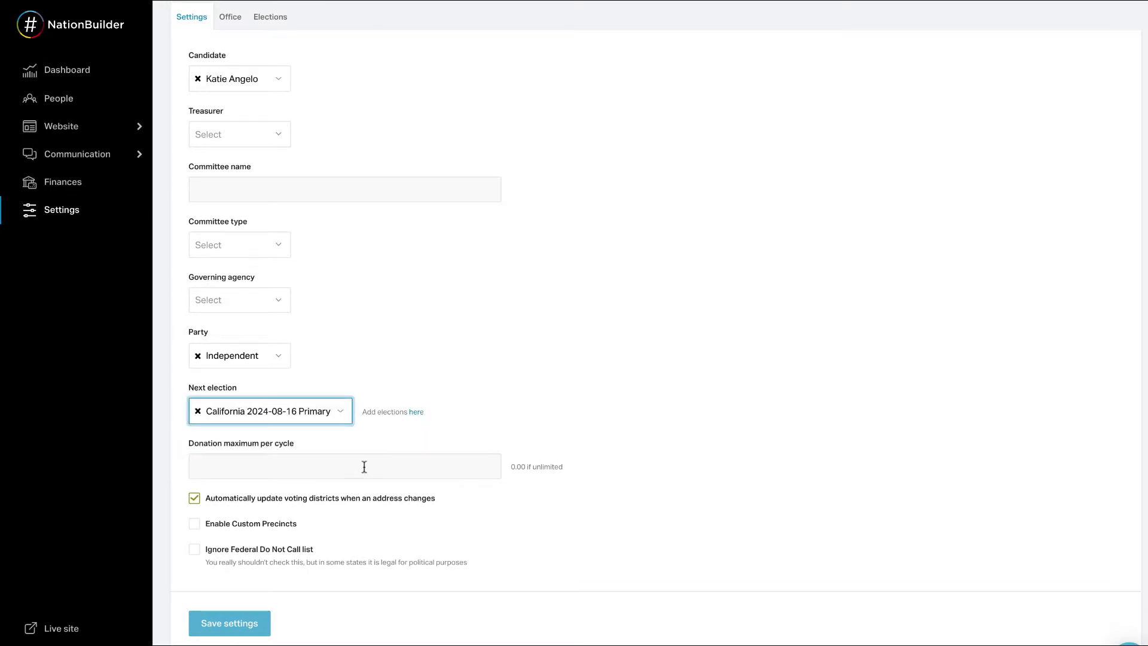
click(345, 467)
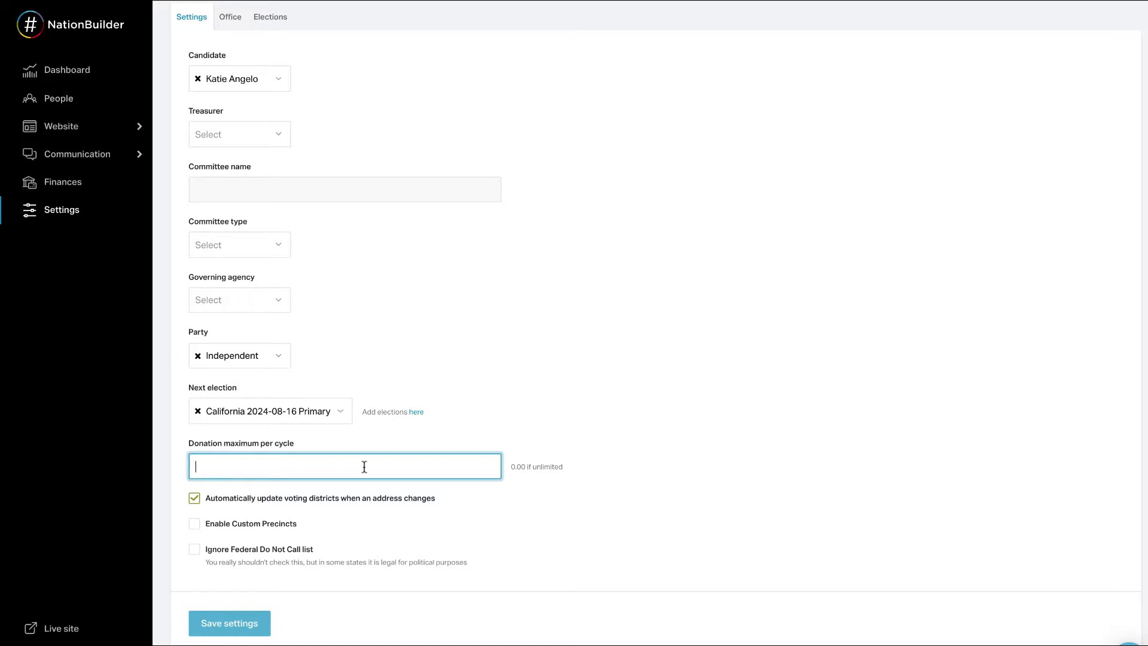
Enter 5,200.00 as the donation maximum per cycle, keeping automatic district updates on.
text(5.)
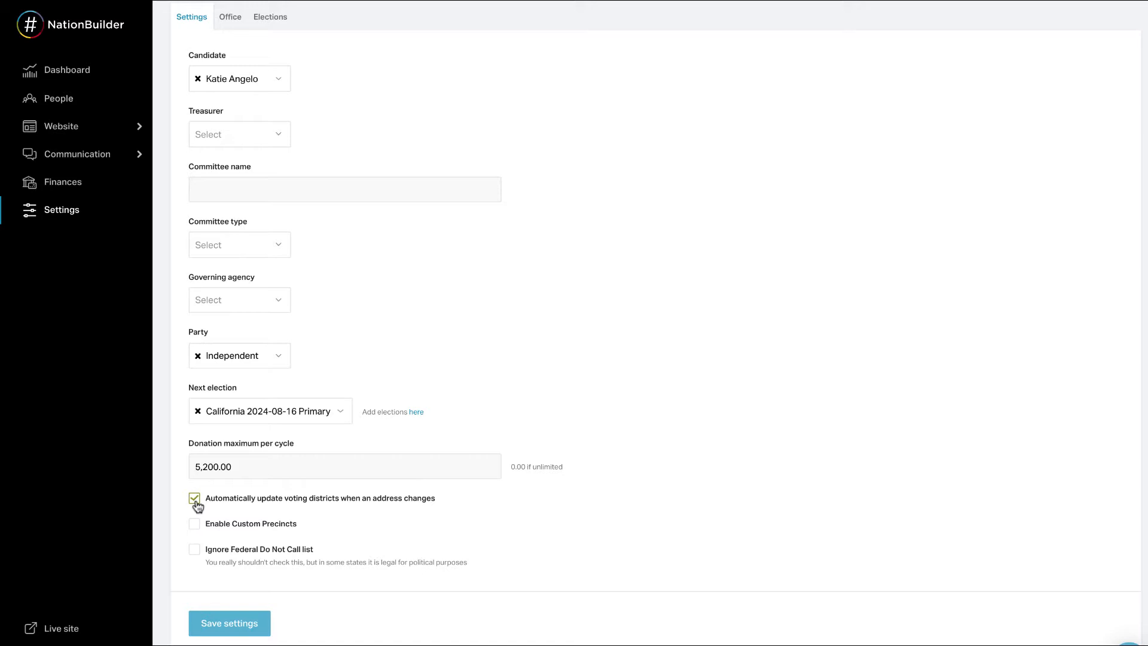
click(193, 498)
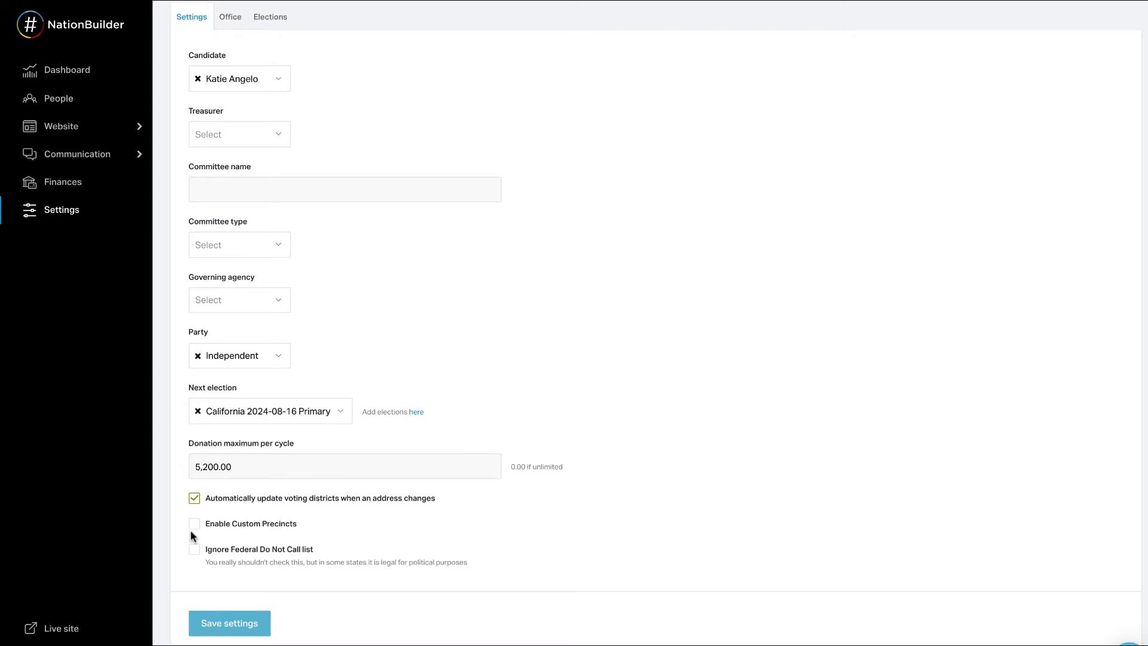
mouse_move(195, 560)
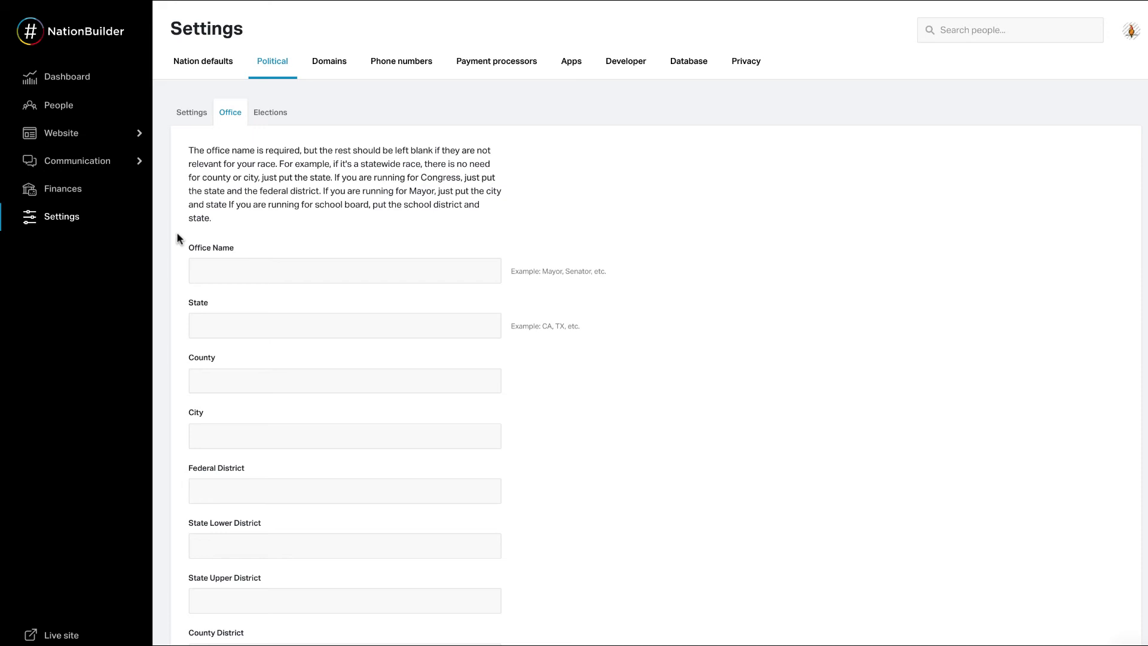
Enter Senator as the office name on the Office form.
click(344, 270)
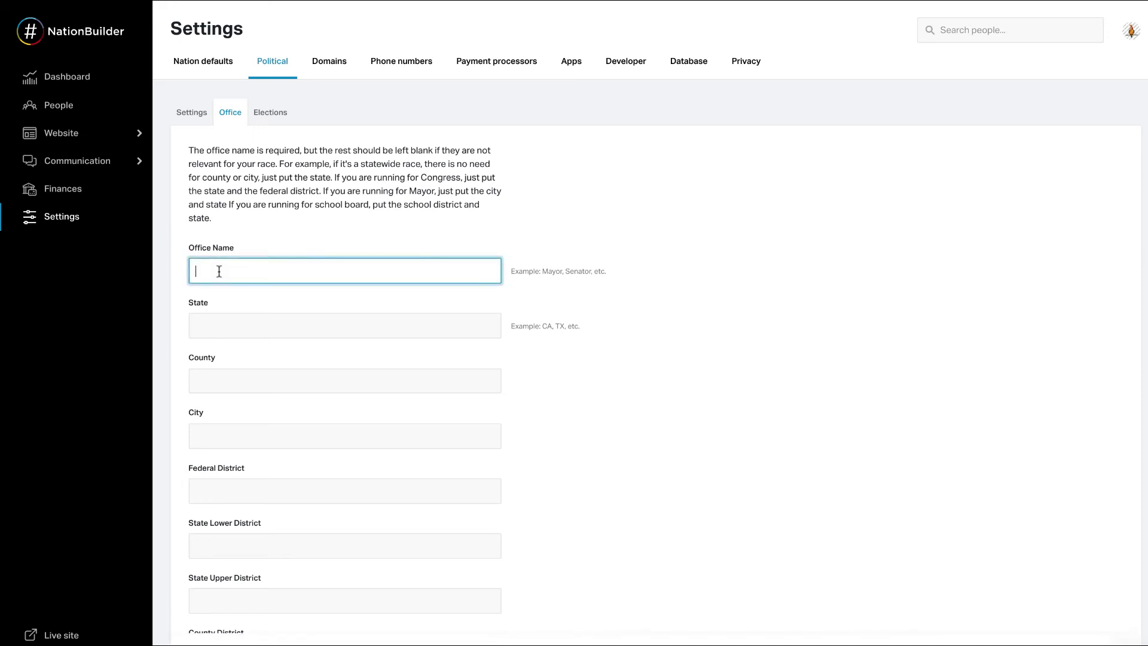
text(Senator)
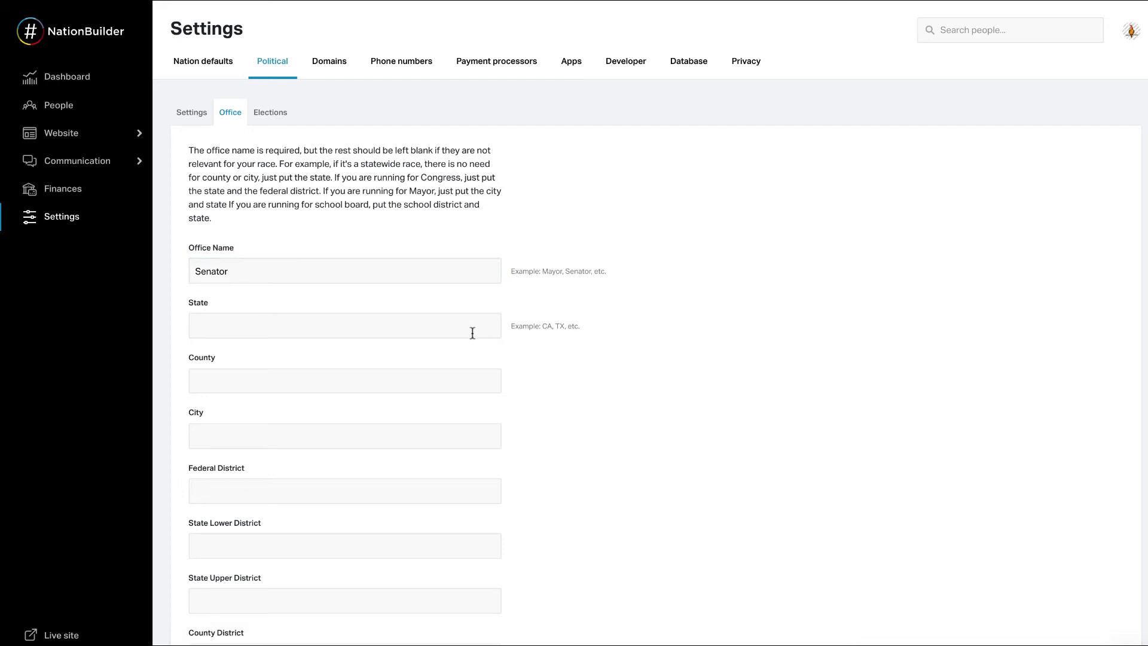
mouse_move(525, 360)
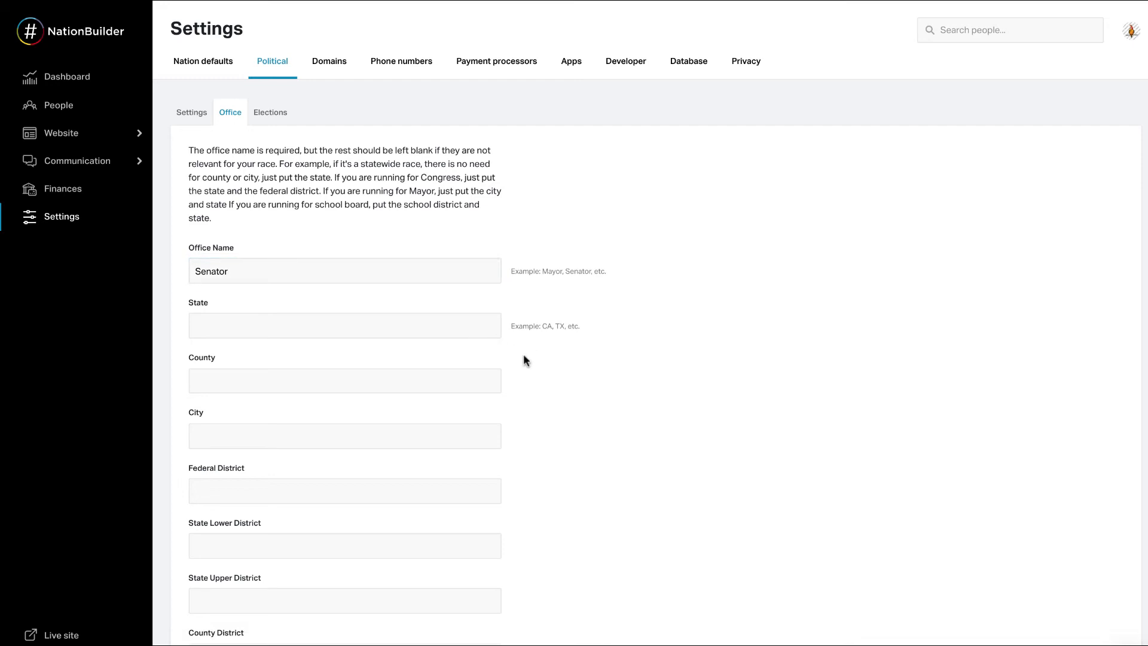
scroll(down, 3)
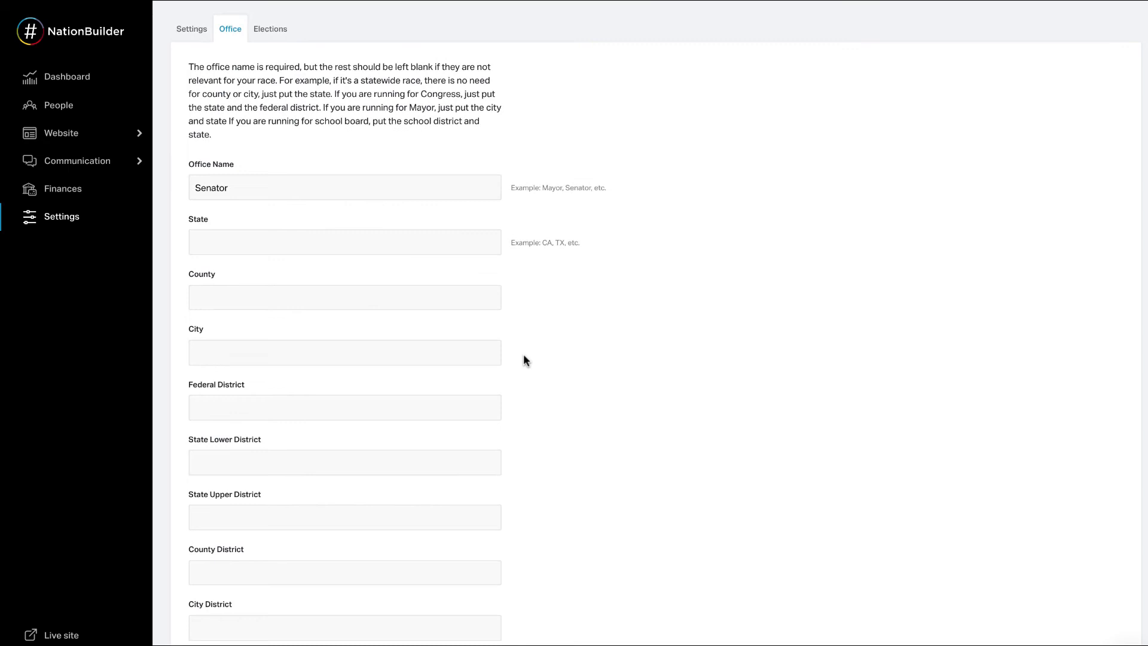
scroll(down, 3)
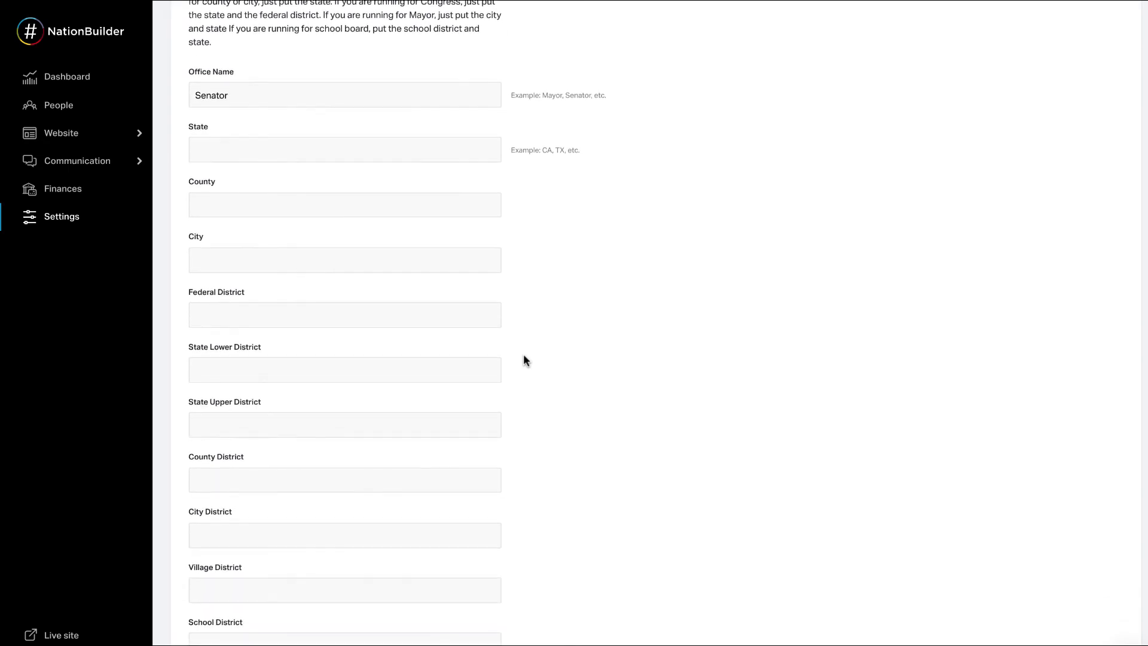
scroll(down, 3)
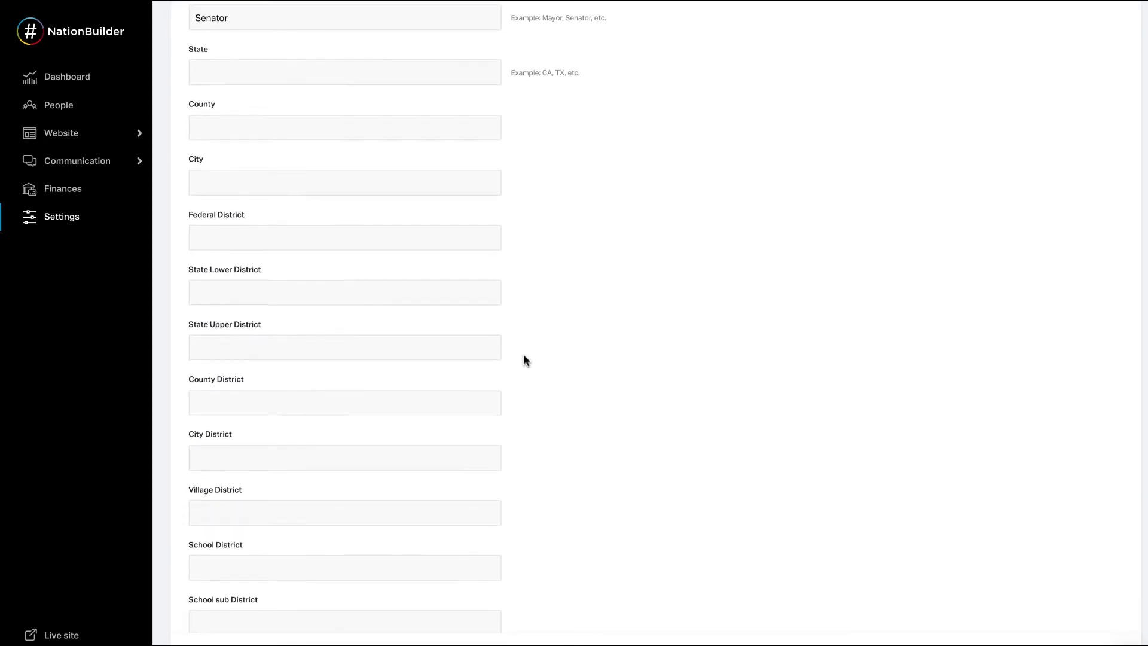
scroll(down, 3)
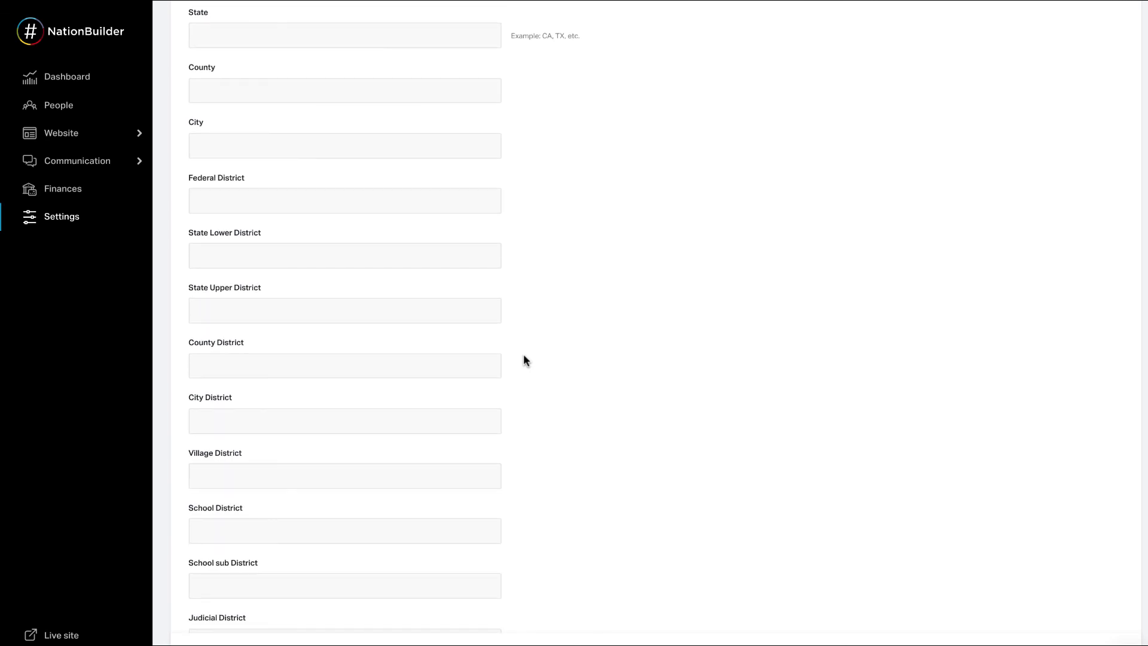
scroll(down, 3)
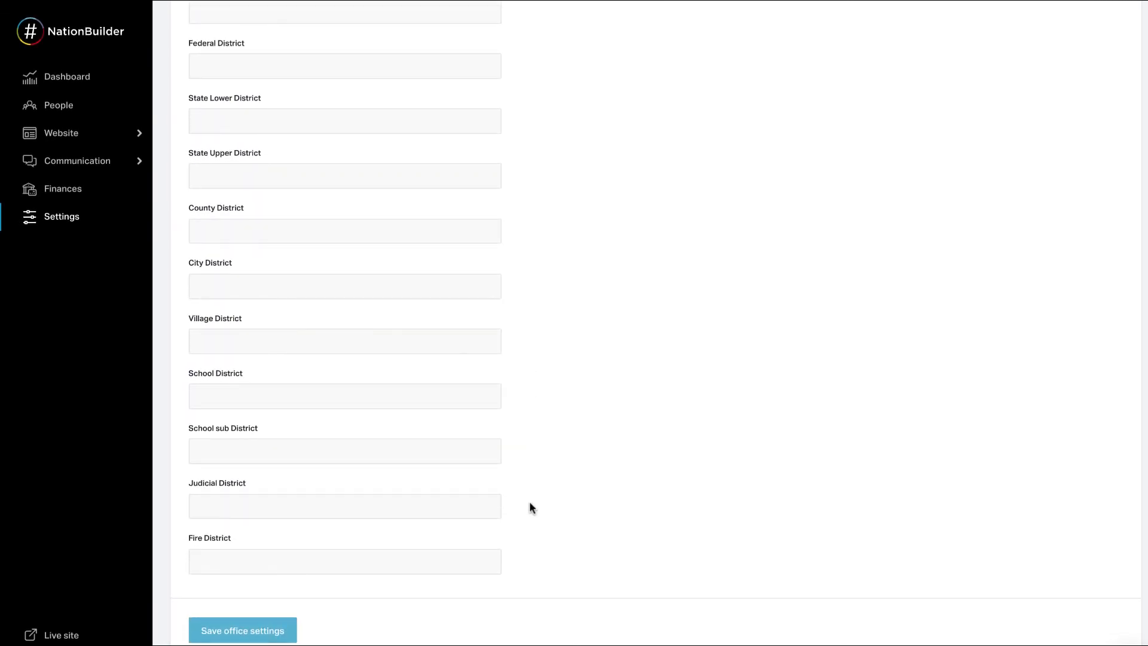
mouse_move(376, 621)
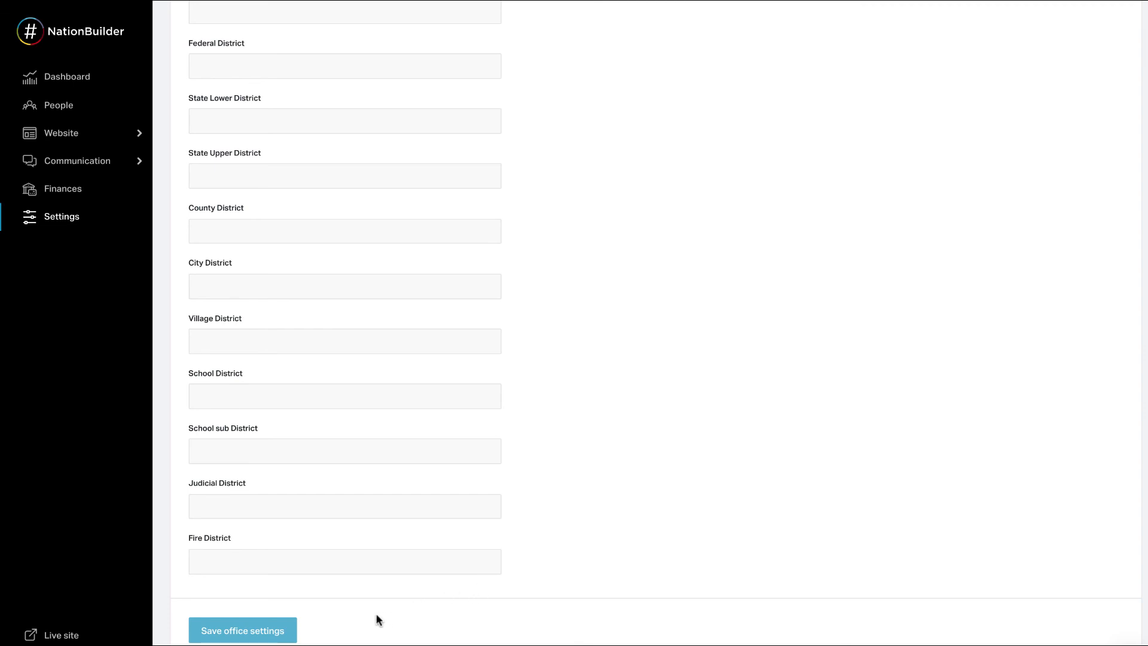